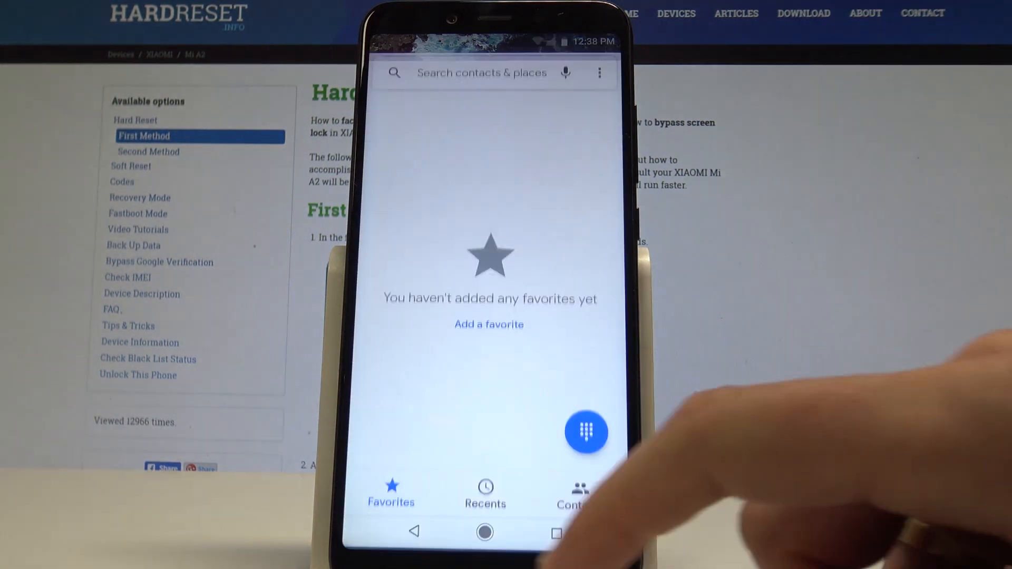
# - Enter *#*#64663#*#* on the dialpad to bring up the Hw test component list
pyautogui.click(586, 432)
pyautogui.write('*#*')
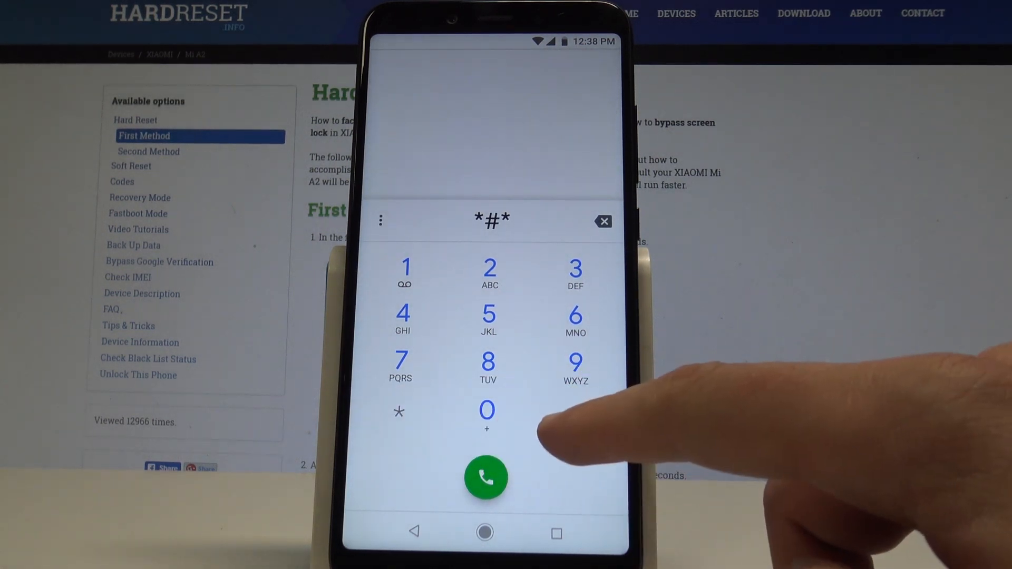
pyautogui.click(574, 315)
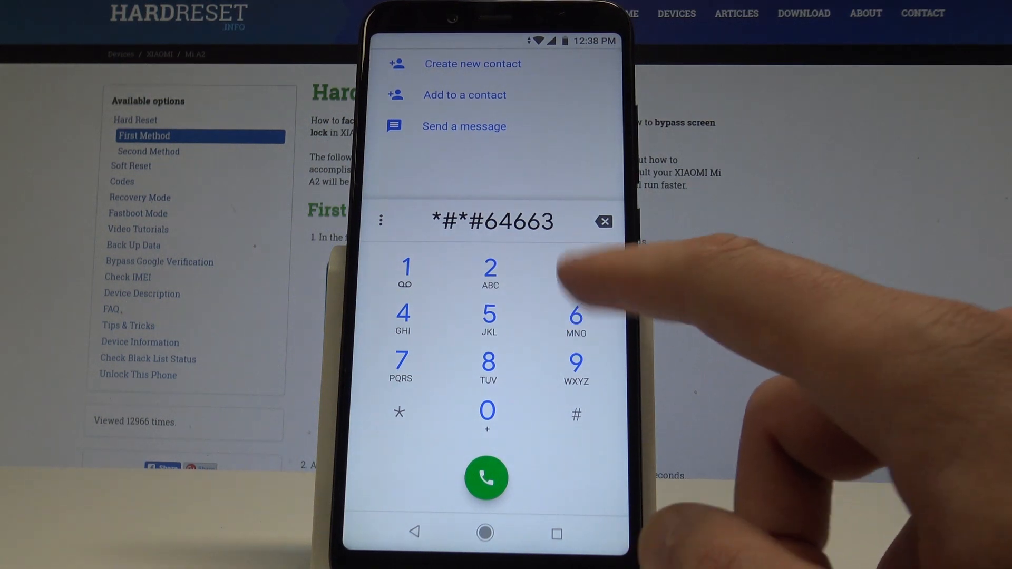
pyautogui.click(575, 413)
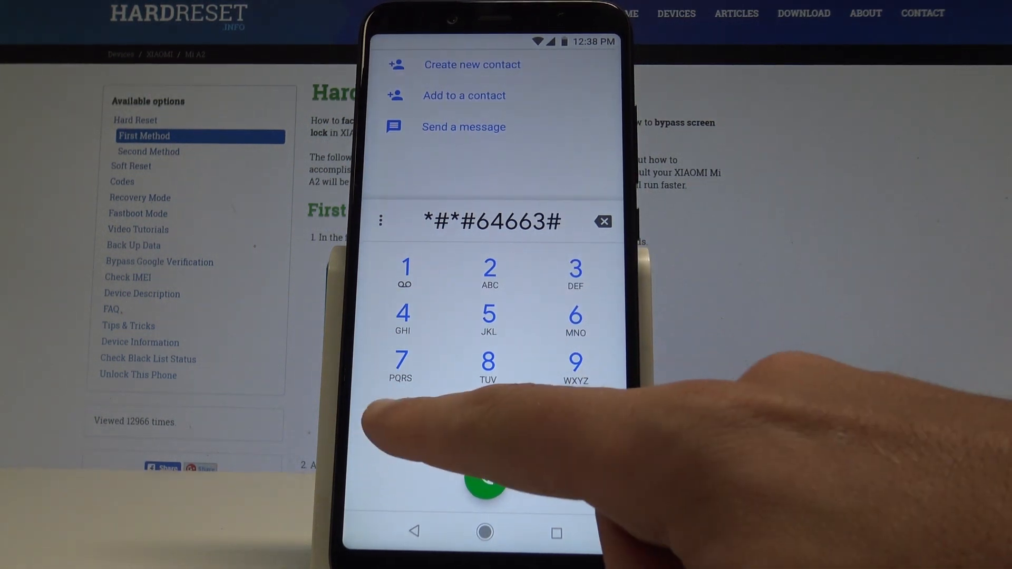
pyautogui.click(485, 485)
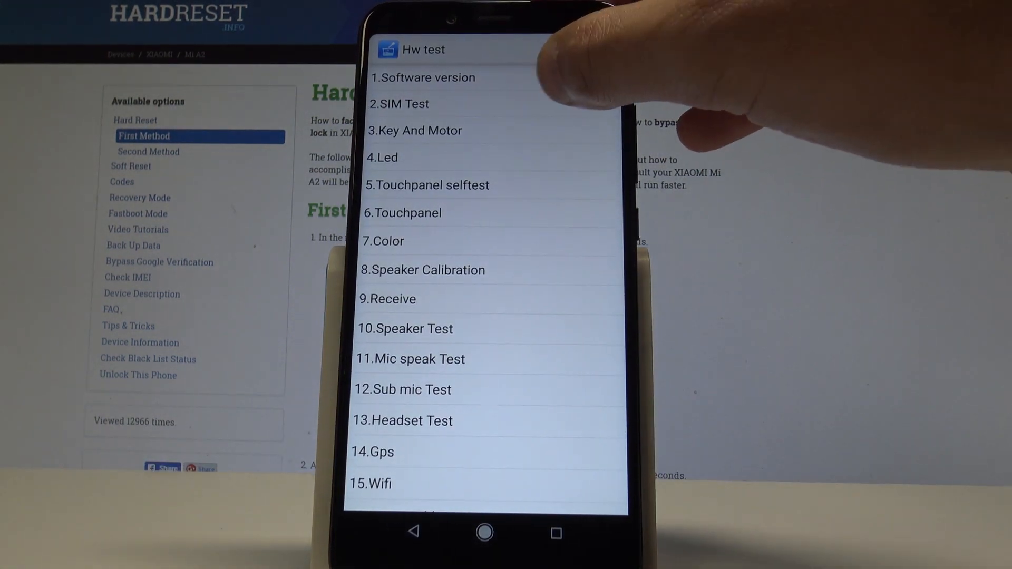
# - Run the SIM test, view Software version with IMEI barcodes, then start the Color display test
pyautogui.click(404, 104)
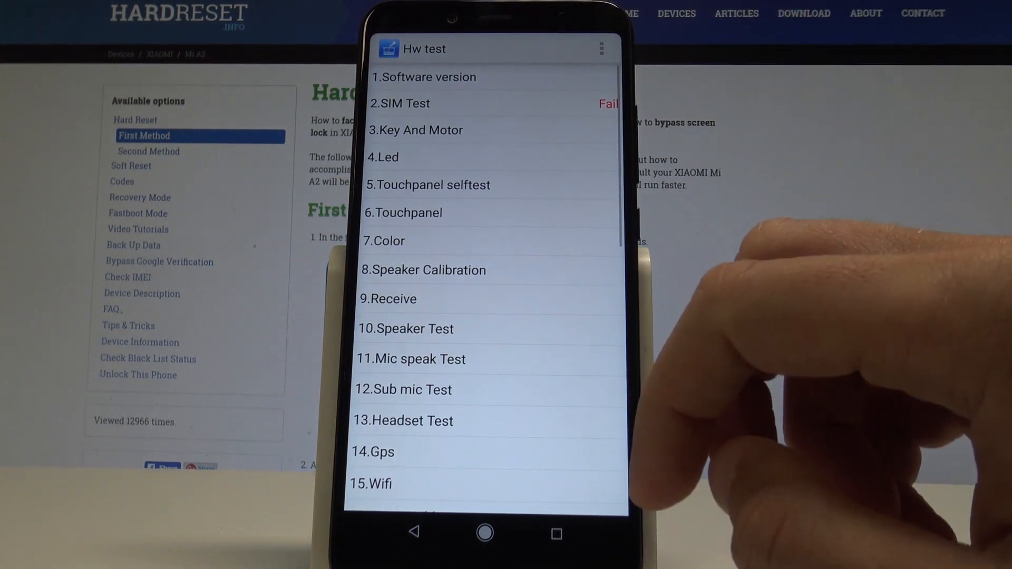
pyautogui.click(424, 77)
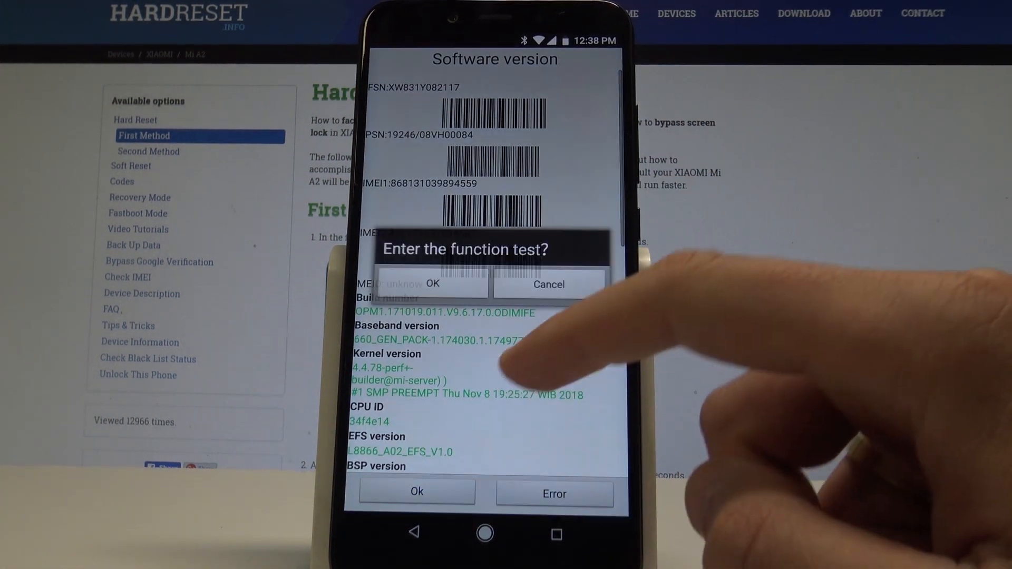
pyautogui.click(433, 285)
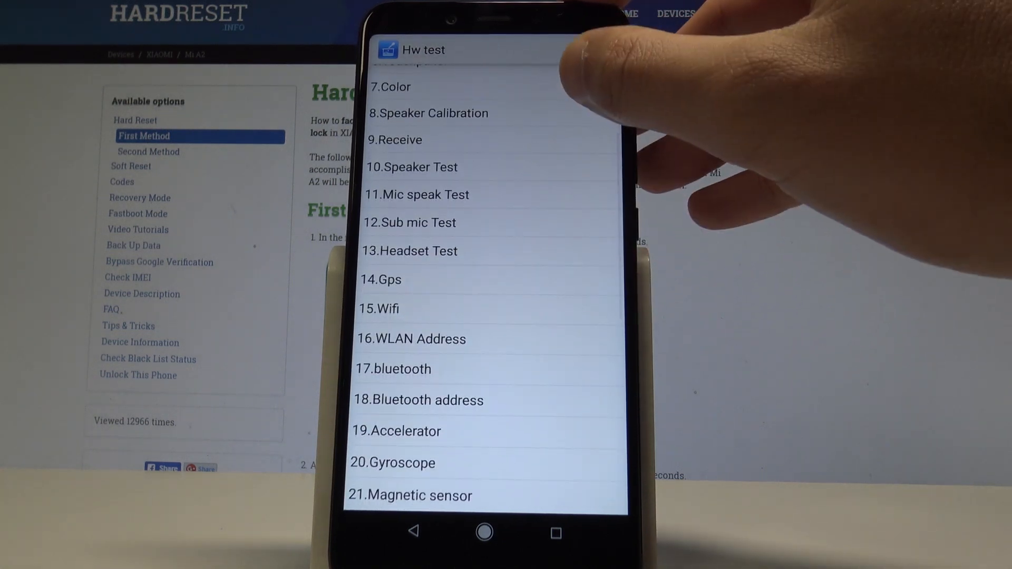
pyautogui.click(390, 87)
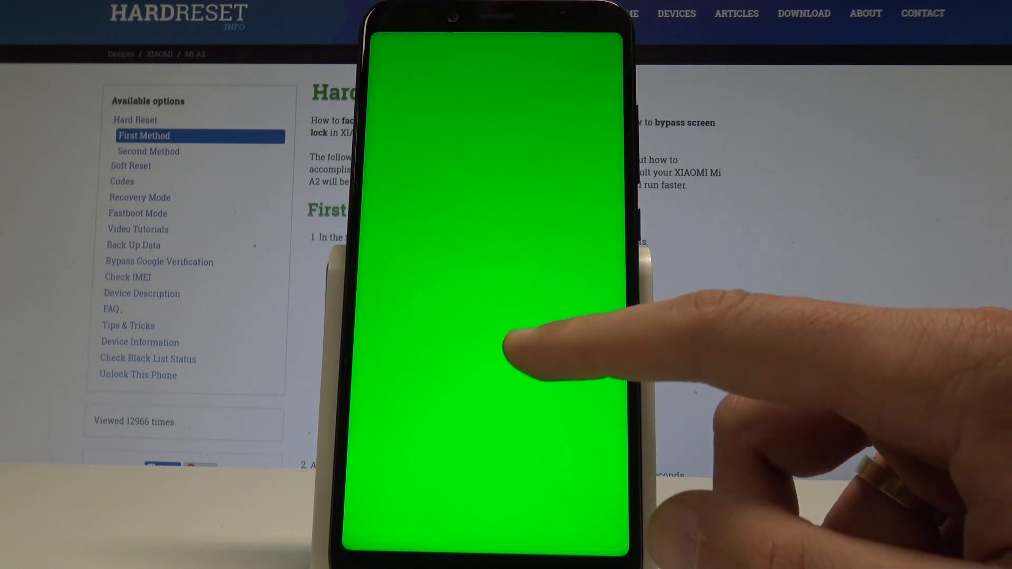
# - Cycle through the colour screens, scroll the test list, and exit Hw test clearing records
pyautogui.click(516, 361)
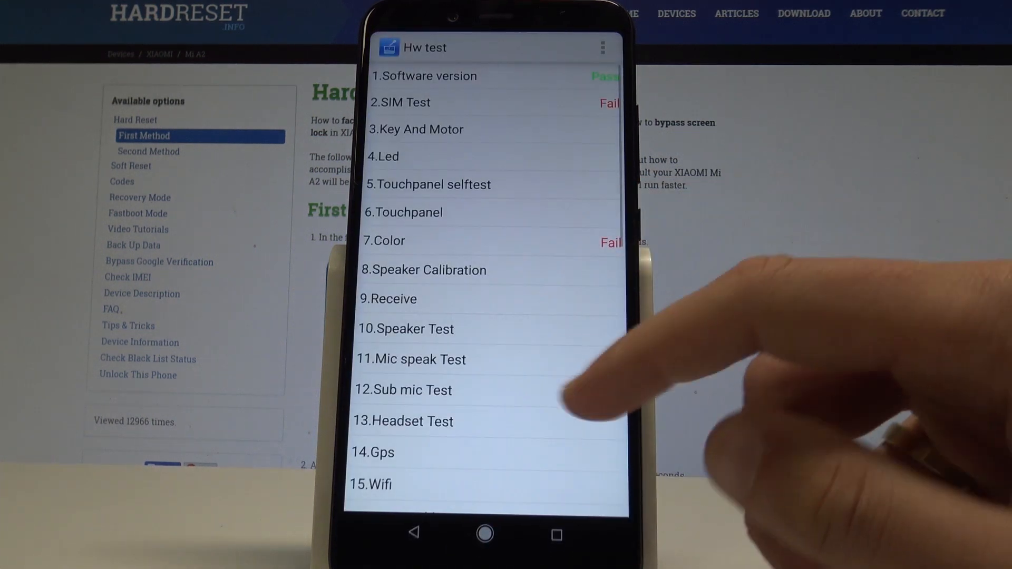
pyautogui.scroll(-3)
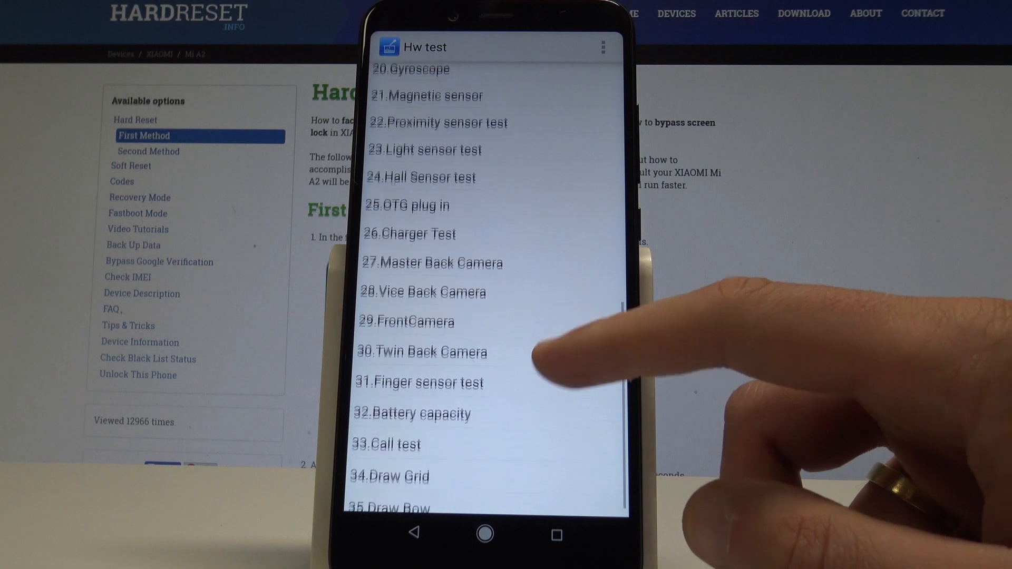
pyautogui.scroll(-3)
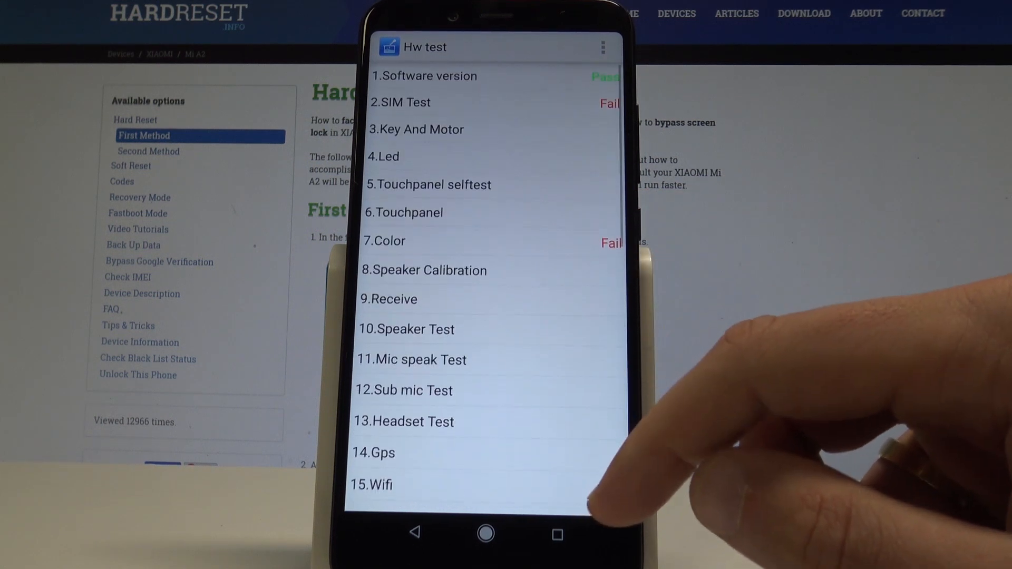
pyautogui.click(601, 48)
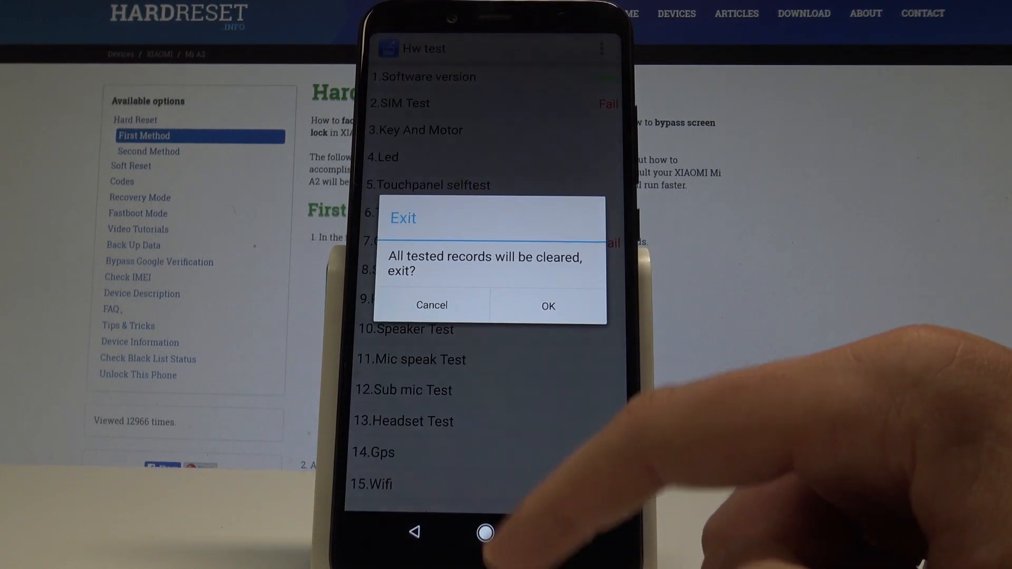
pyautogui.click(431, 306)
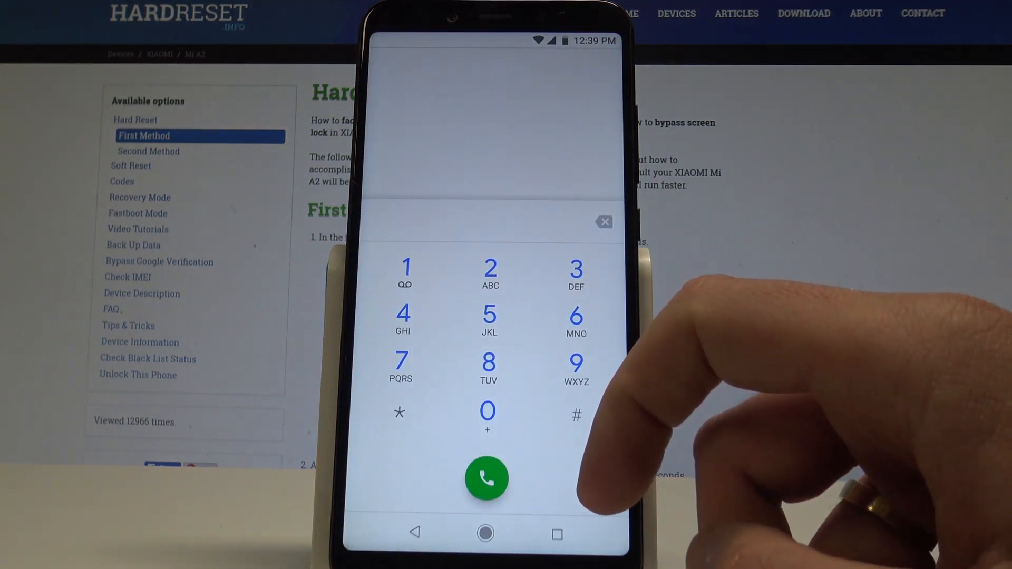
# - Enter *#*#4636#*#* on the keypad to reach the phone, usage and Wi‑Fi Testing menu
pyautogui.click(399, 414)
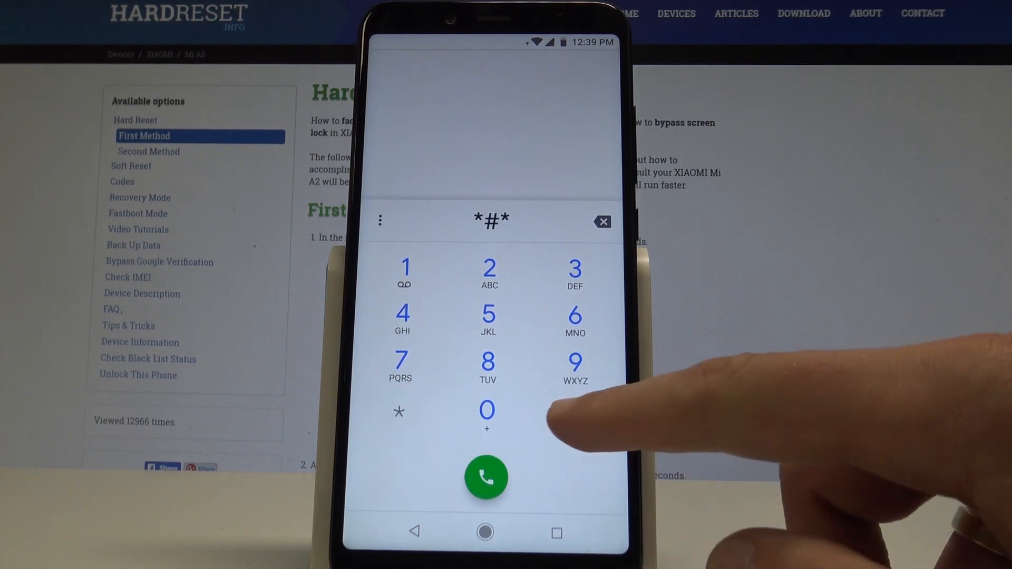
pyautogui.click(403, 316)
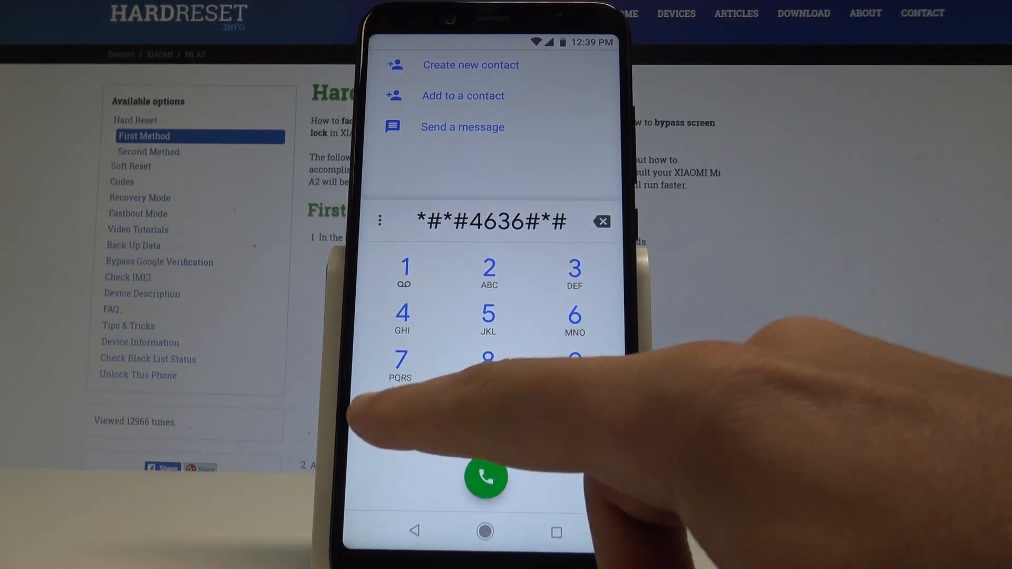
pyautogui.click(485, 477)
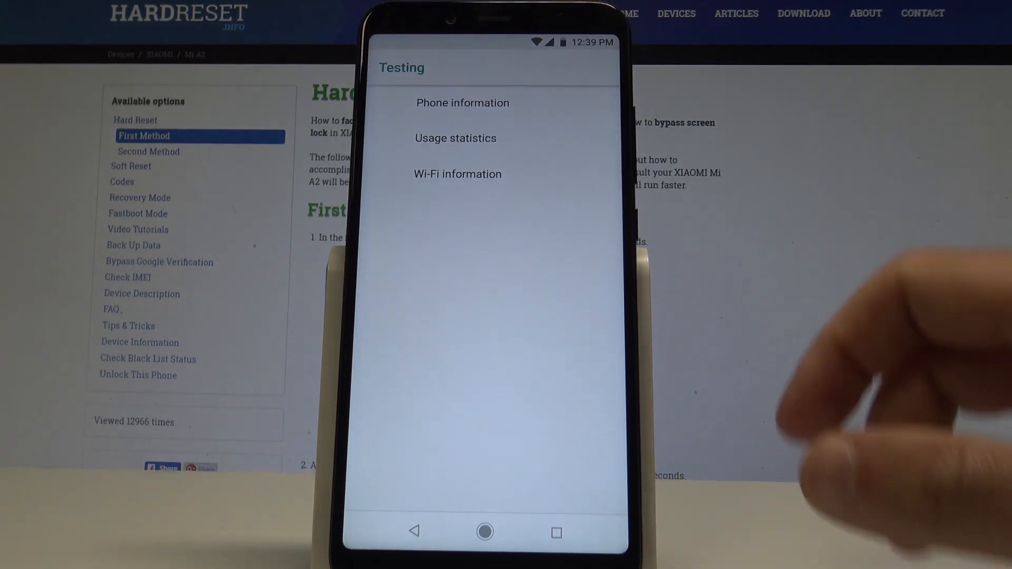
pyautogui.click(463, 102)
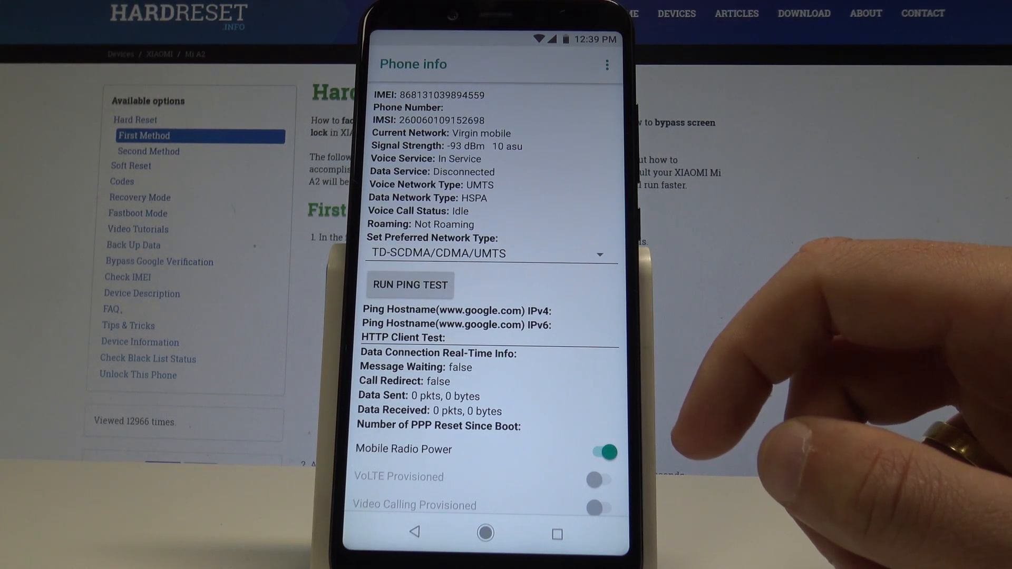
pyautogui.scroll(-3)
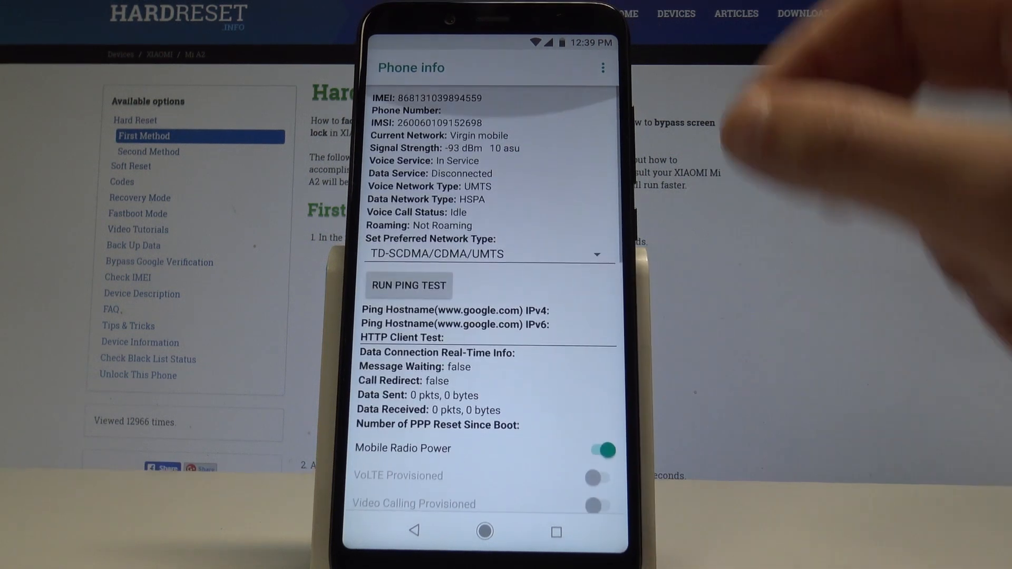
pyautogui.click(601, 67)
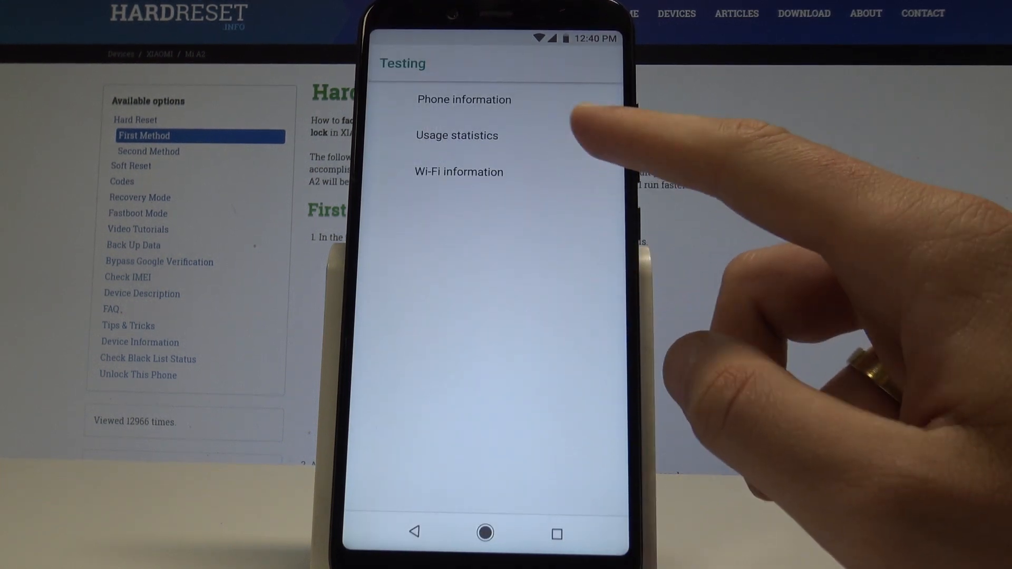
pyautogui.click(456, 135)
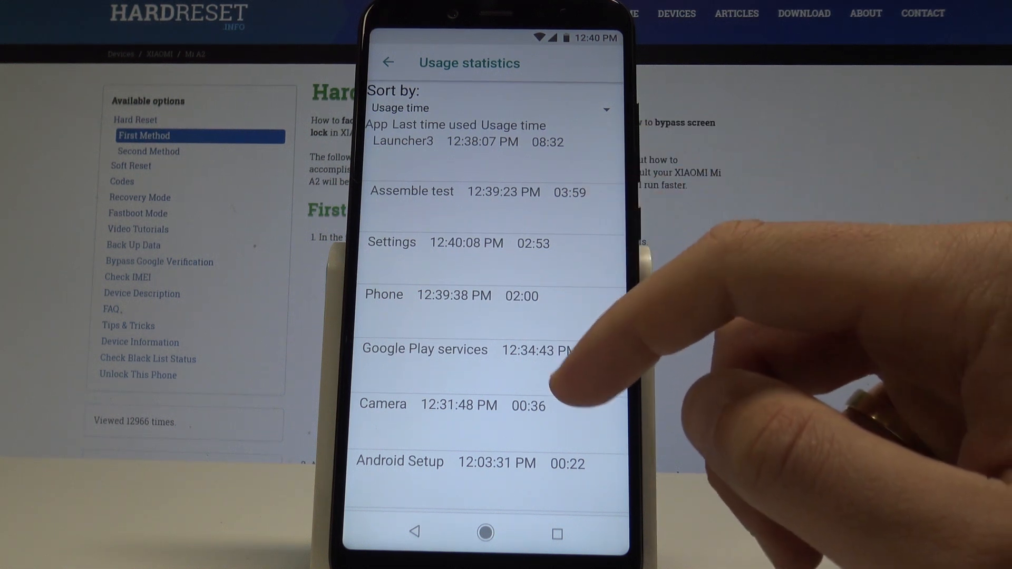
pyautogui.click(387, 63)
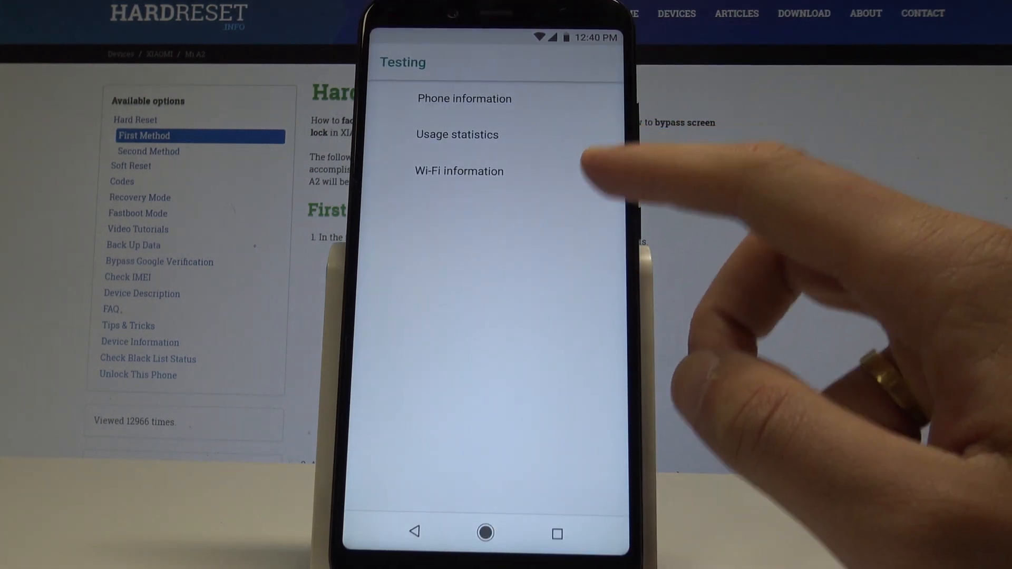
pyautogui.click(460, 171)
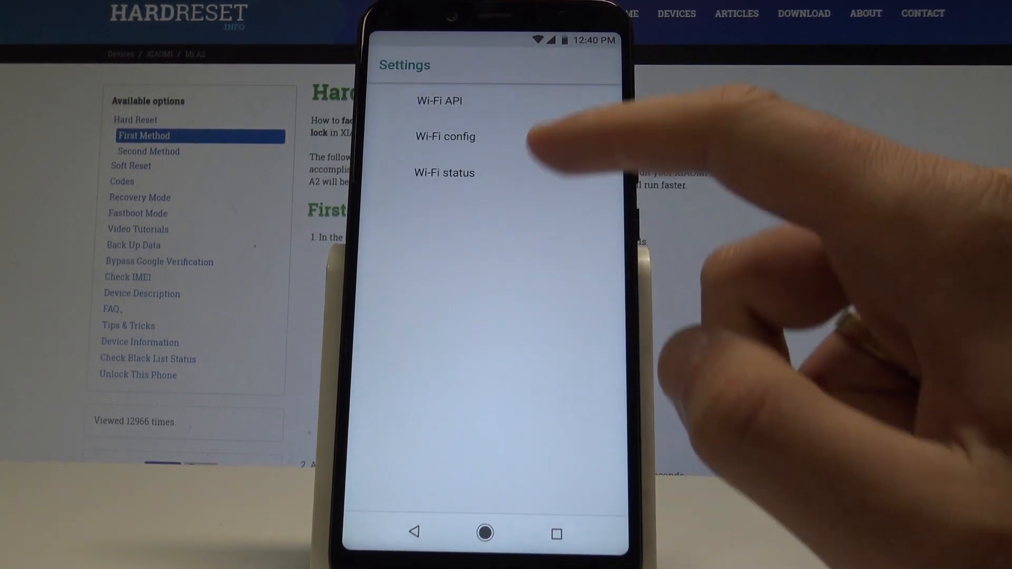
# - View the Wi-Fi config network details, then back out of the Wi-Fi pages to the dialer
pyautogui.click(444, 136)
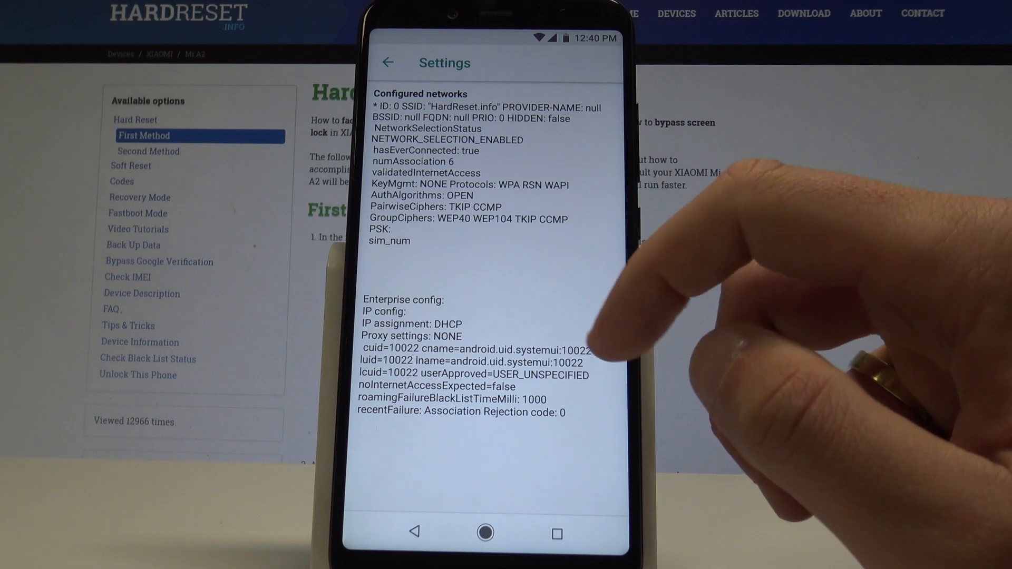
pyautogui.click(388, 63)
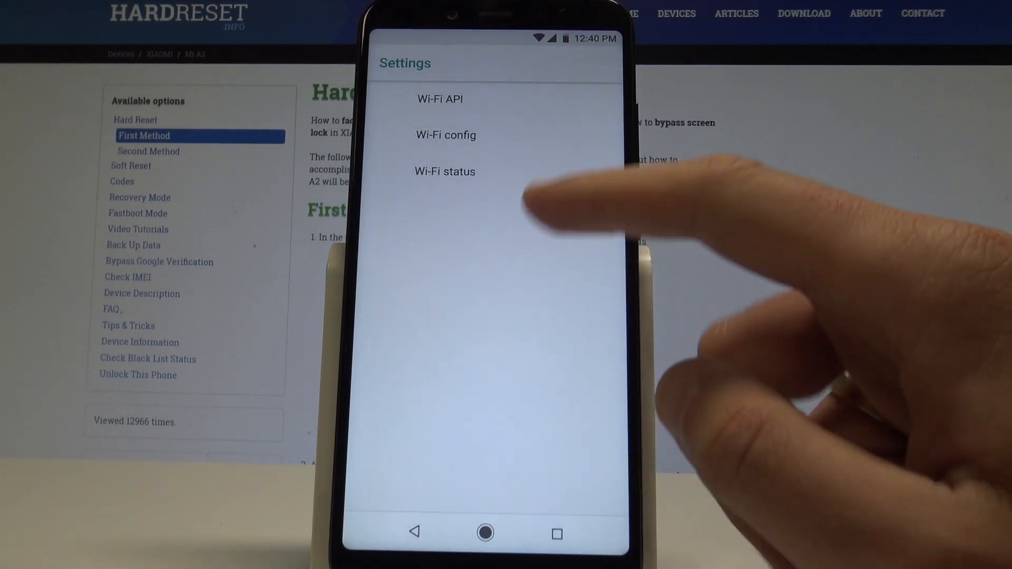
pyautogui.click(444, 171)
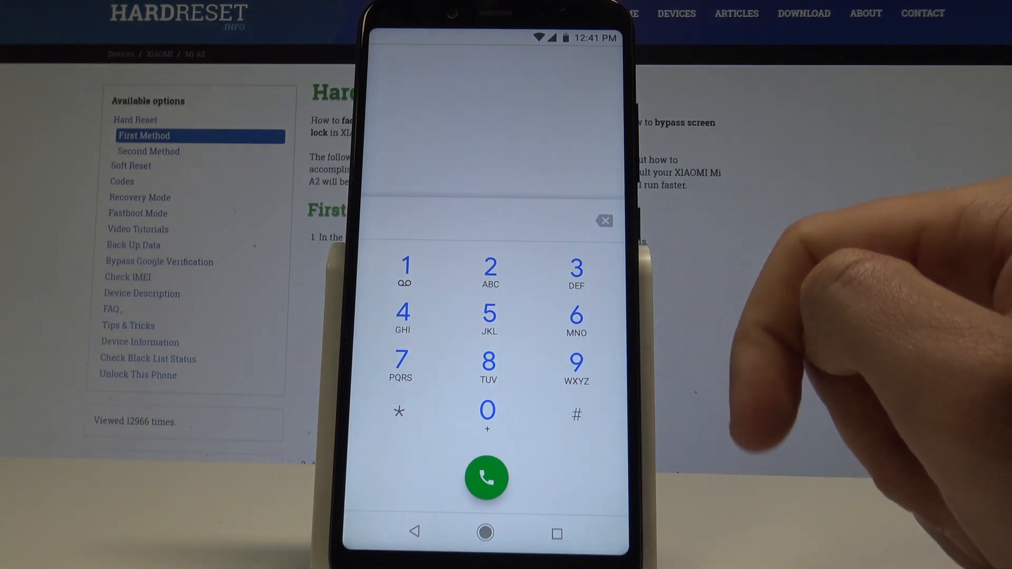
# - Dial *#*#426#*#* for Play services diagnostics, return, then dial *#06# for IMEI numbers
pyautogui.click(399, 411)
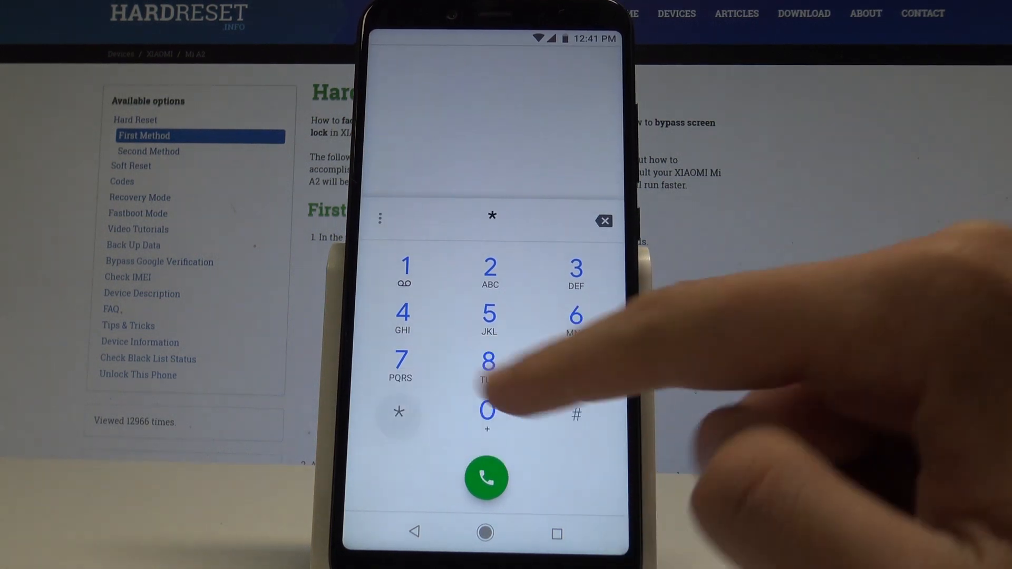
pyautogui.click(575, 413)
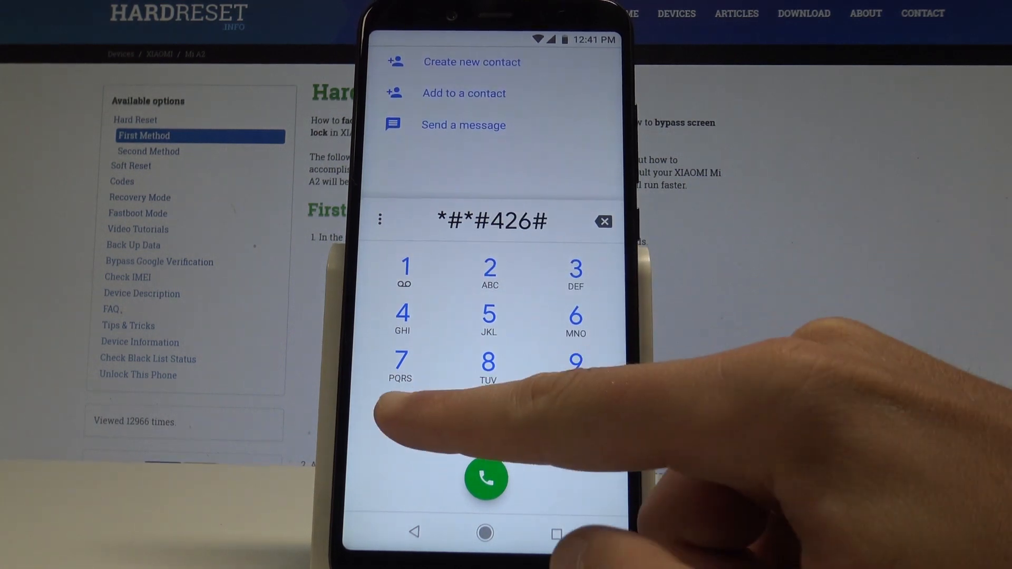
pyautogui.click(486, 479)
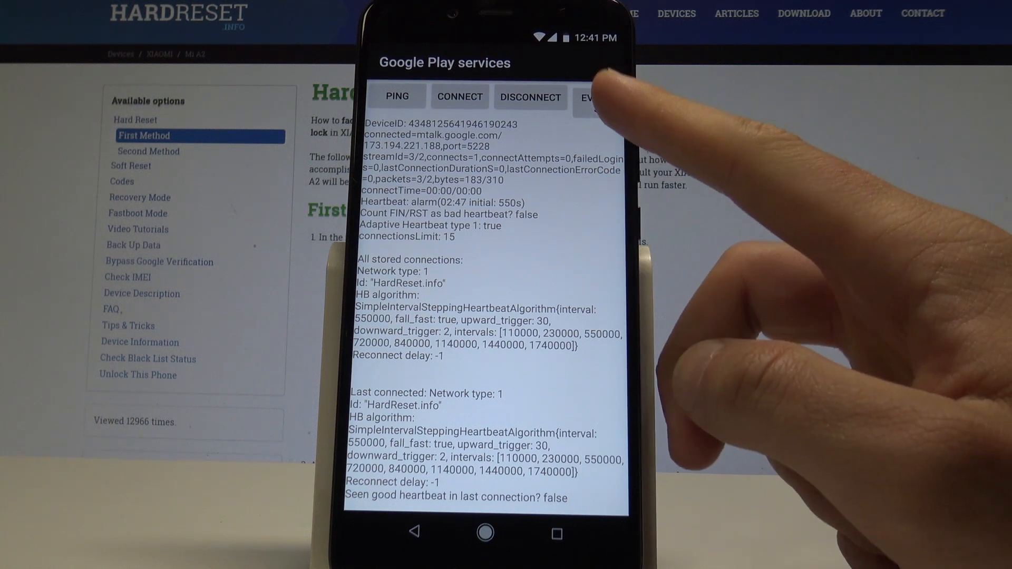
pyautogui.click(596, 101)
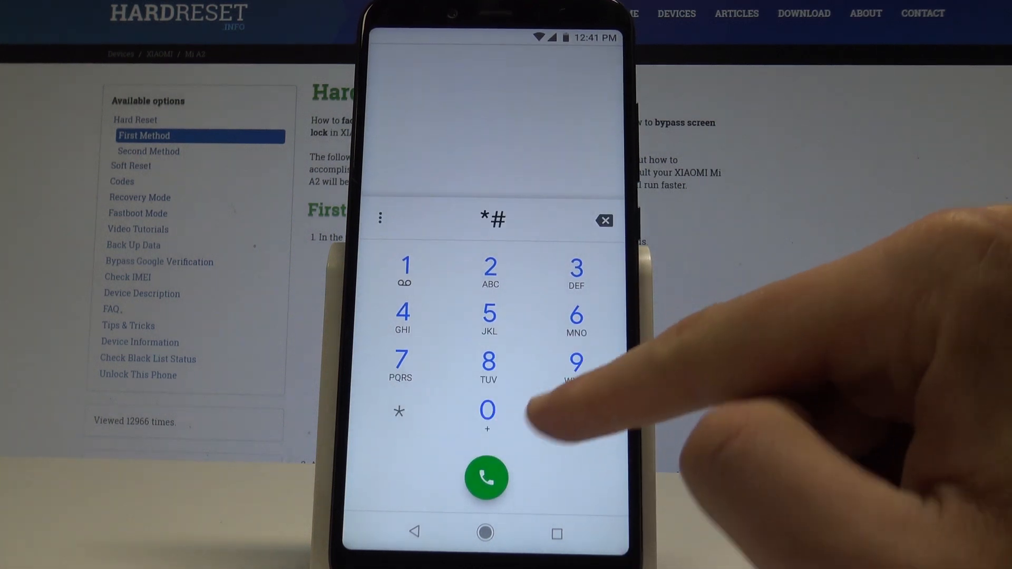
pyautogui.click(575, 413)
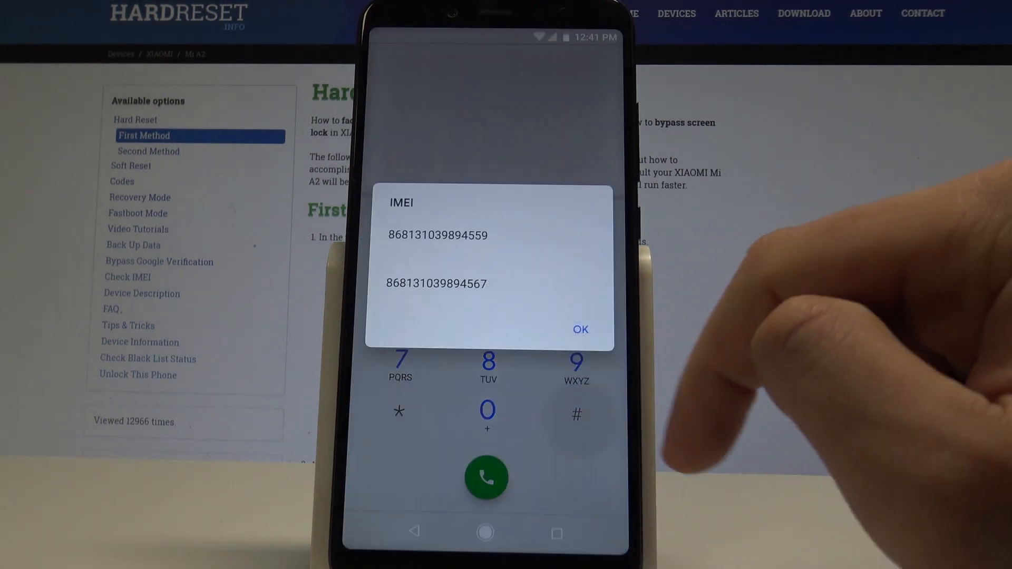